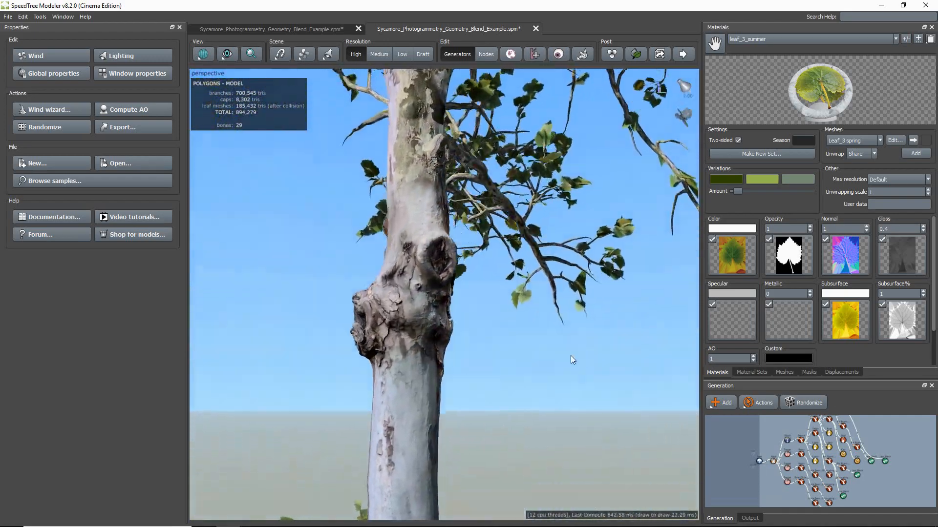
Switch to the other open Sycamore blend example document holding the empty Tree-only scene
left_click_drag(571, 359, 451, 233)
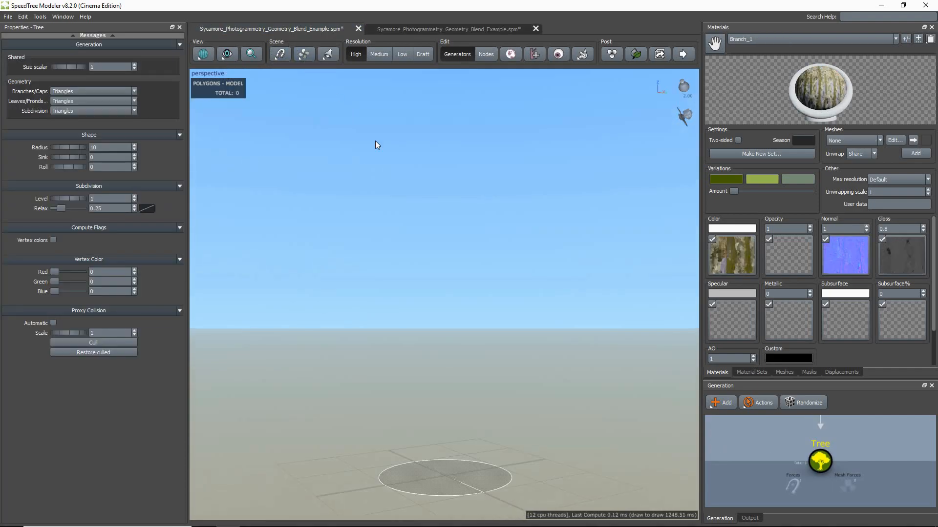
Import Sycamore_Photogrammetry_Mesh_7k.obj into the mesh library with 'Do nothing additional right now'
left_click(785, 372)
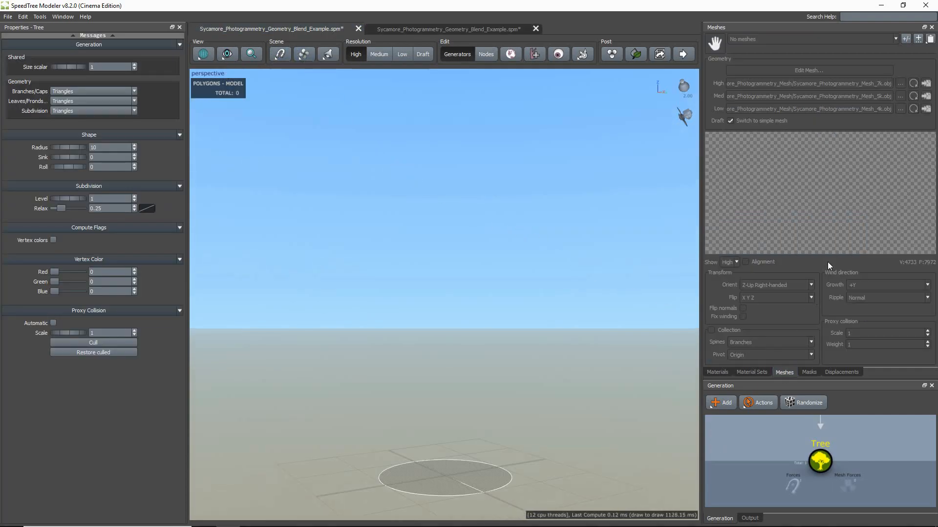
left_click(917, 39)
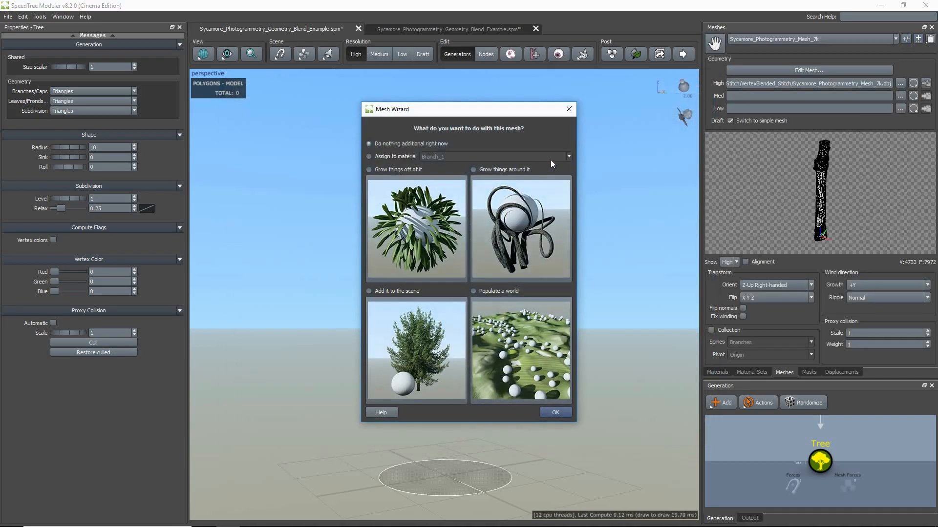
left_click(554, 412)
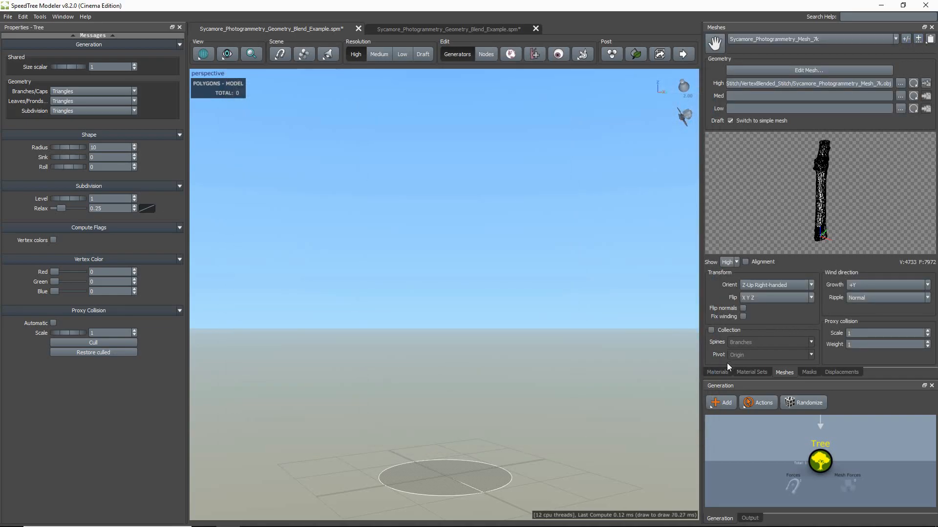
left_click(716, 373)
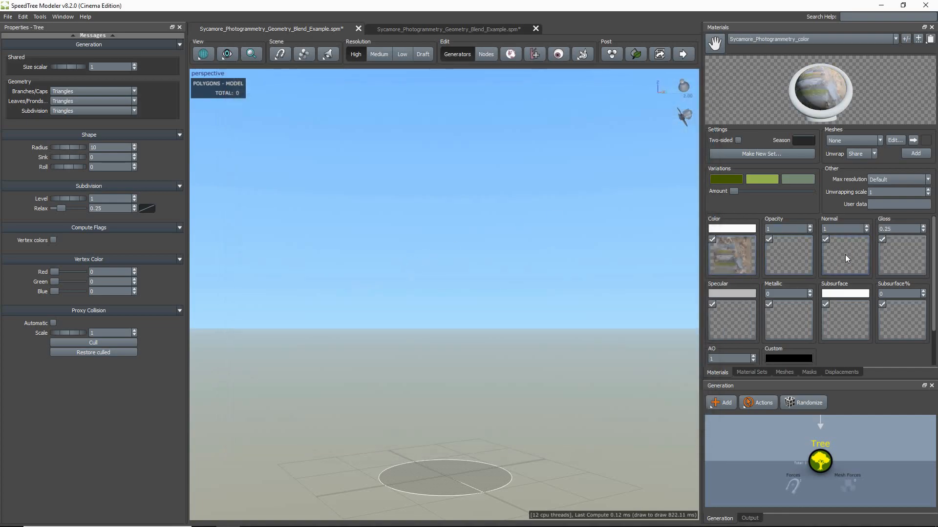
Assign the scanned sycamore mesh to the Sycamore_Photogrammetry_Trunk material's Meshes slot
left_click(844, 254)
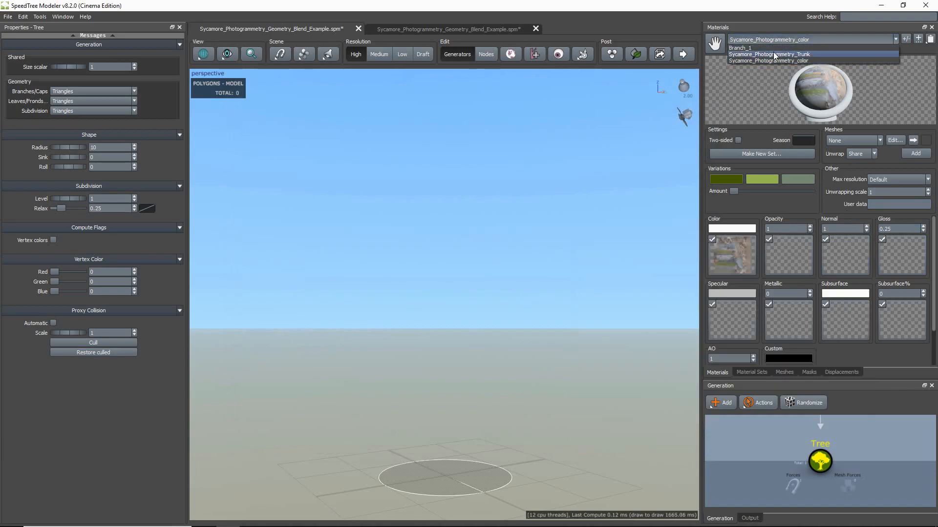
left_click(770, 54)
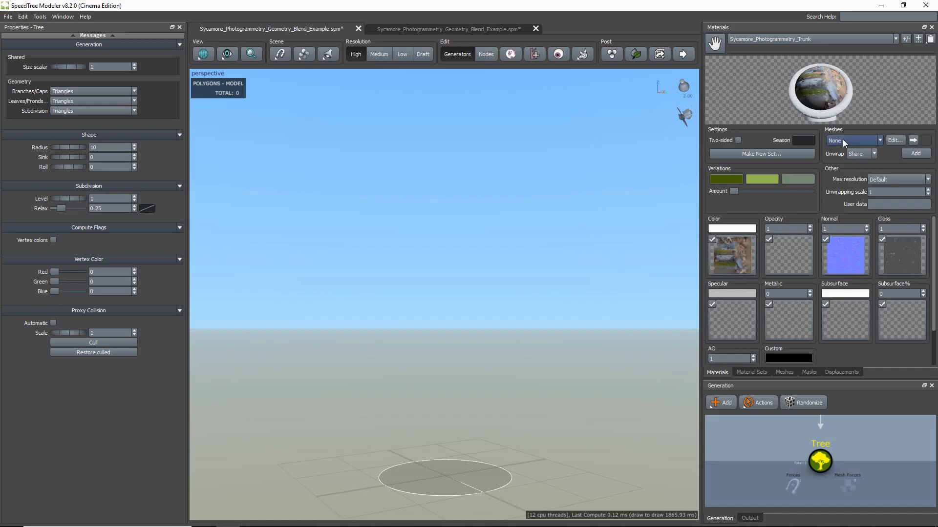
left_click(851, 139)
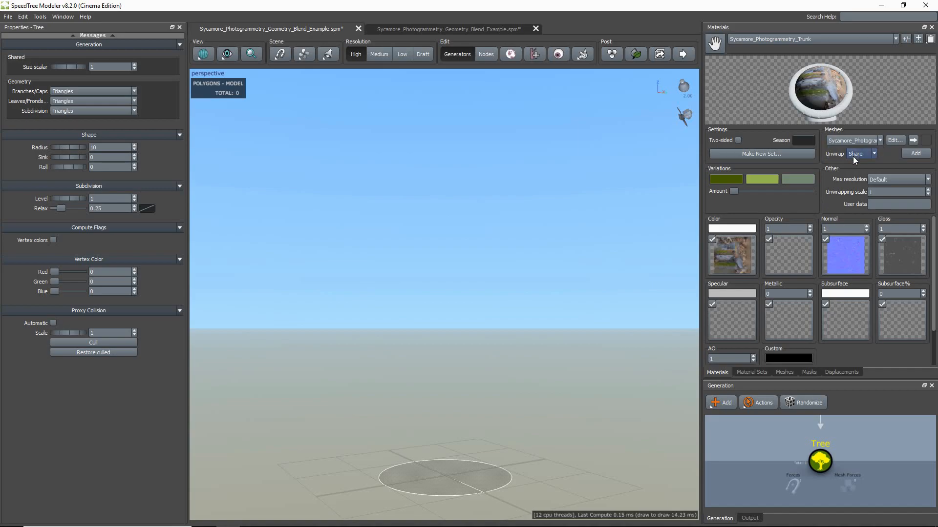
mouse_move(861, 449)
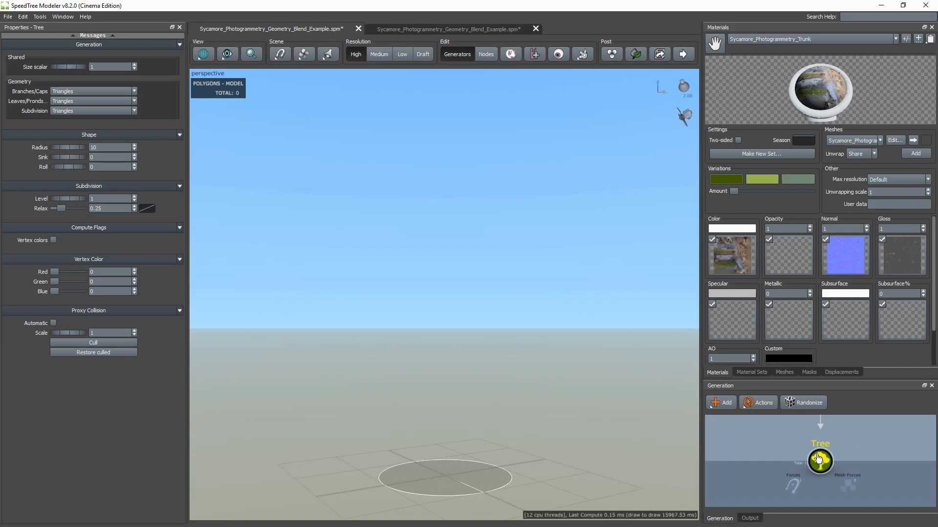
Add a Photogrammetry Mesh generator under the Tree node using the Sycamore_Photogrammetry_Trunk material
right_click(819, 459)
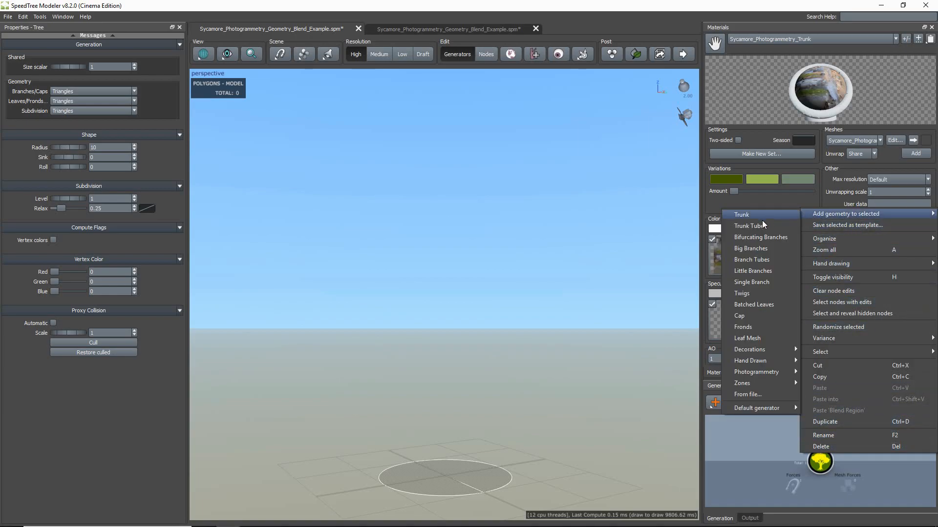
mouse_move(755, 372)
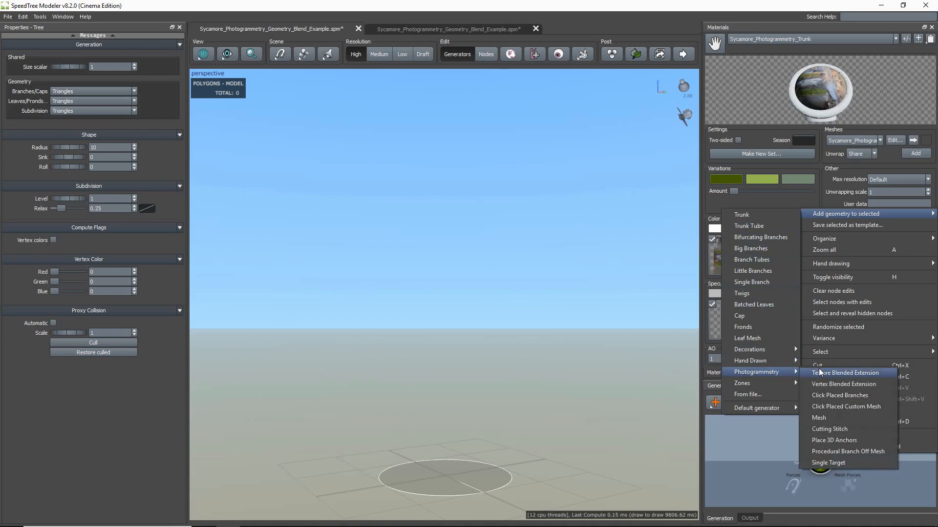
mouse_move(833, 417)
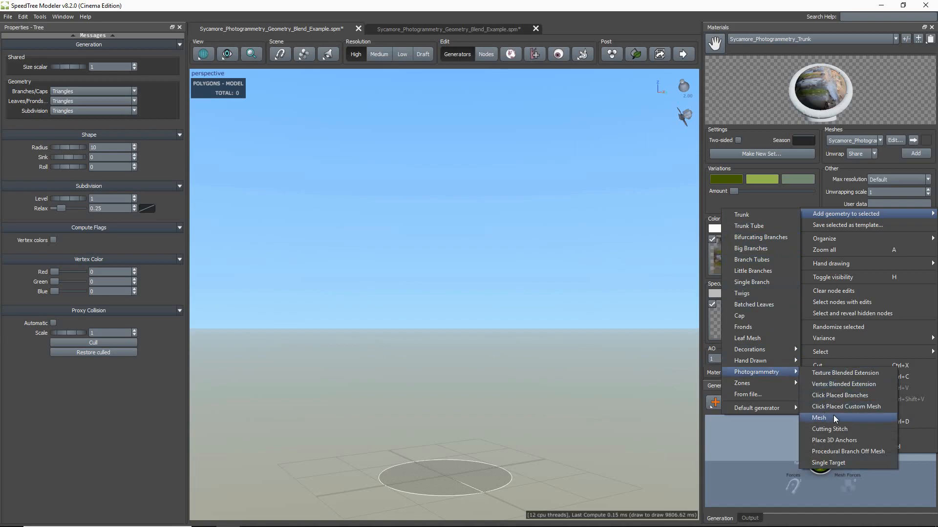
left_click(819, 417)
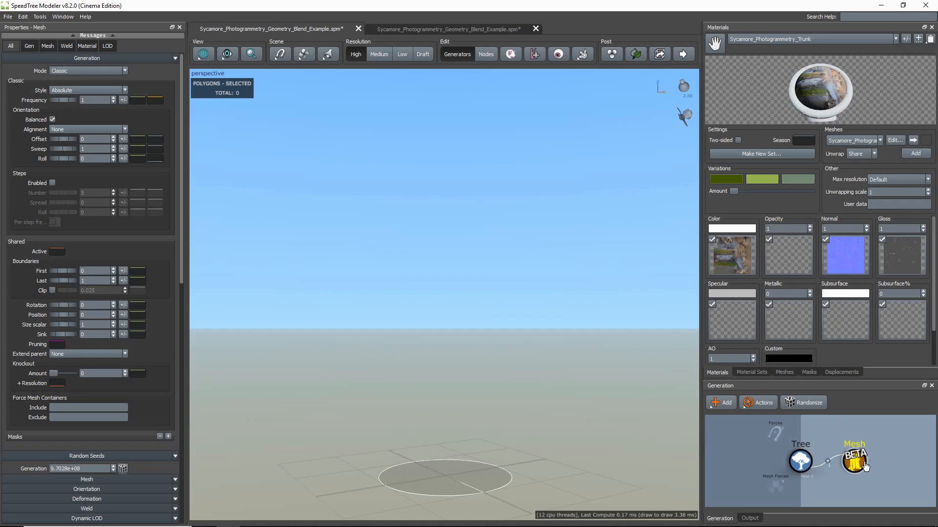
mouse_move(878, 469)
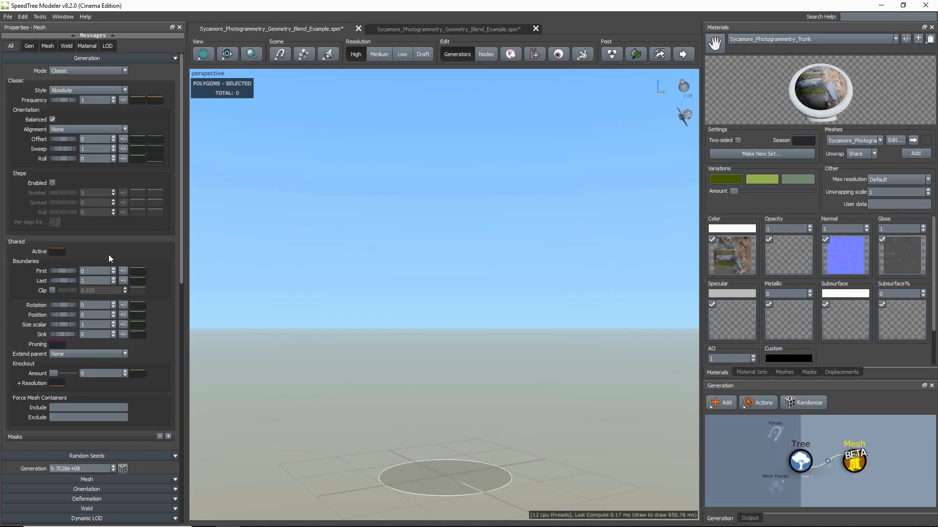
scroll("down", 3)
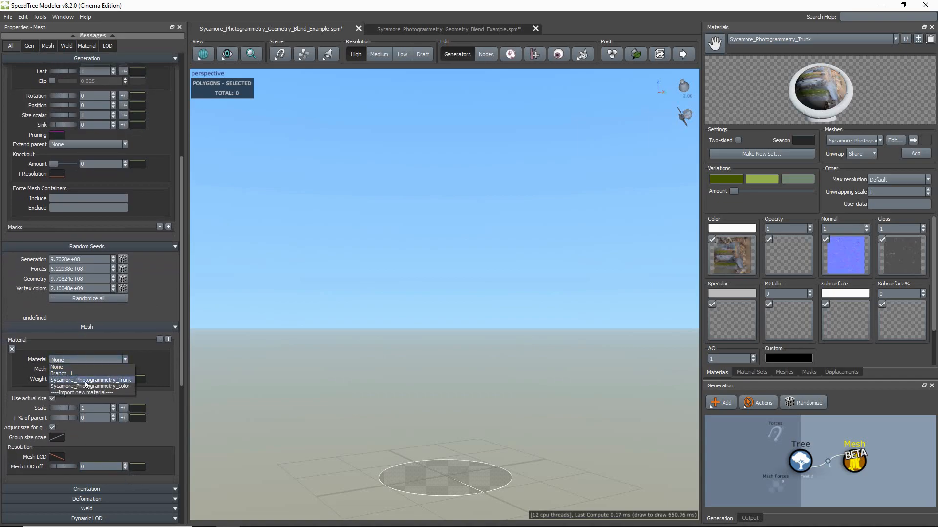
left_click(92, 380)
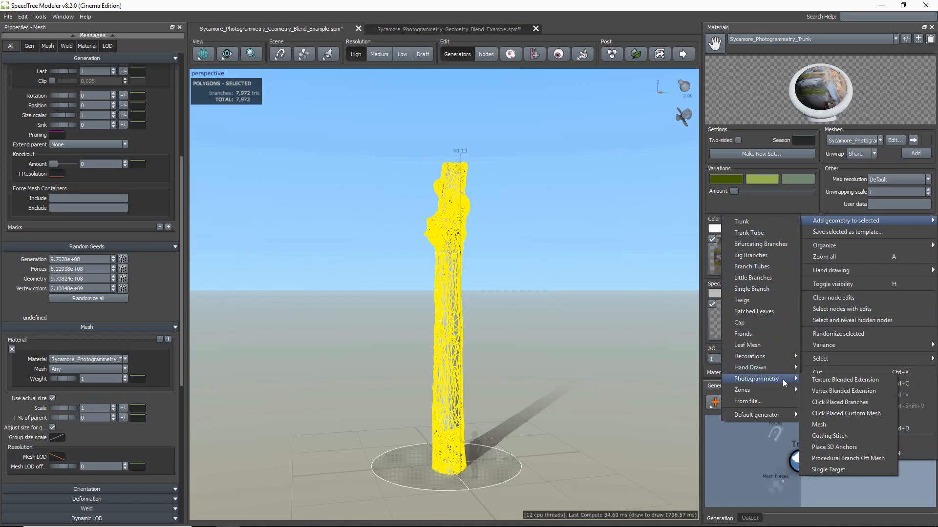
mouse_move(843, 390)
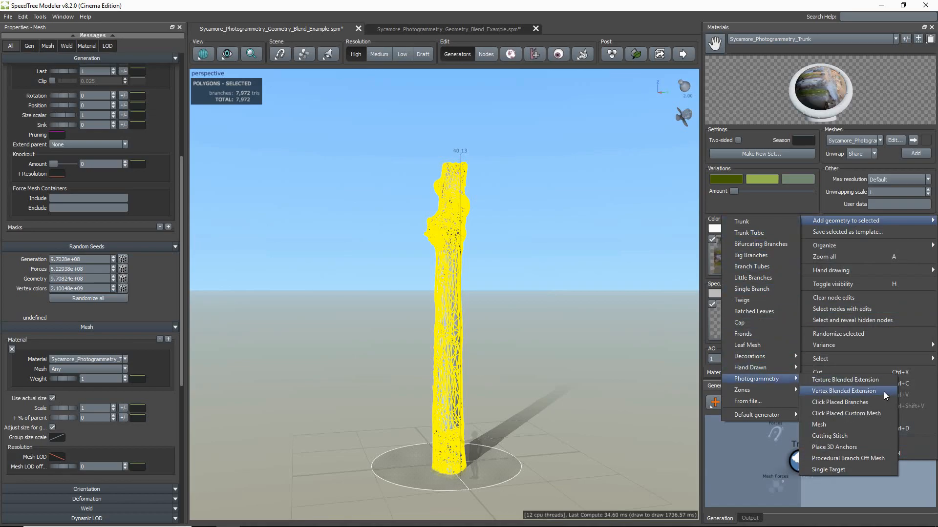
Add a Photogrammetry Vertex Blended Extension to the Mesh node, creating Stitch and Branch generators
left_click(843, 391)
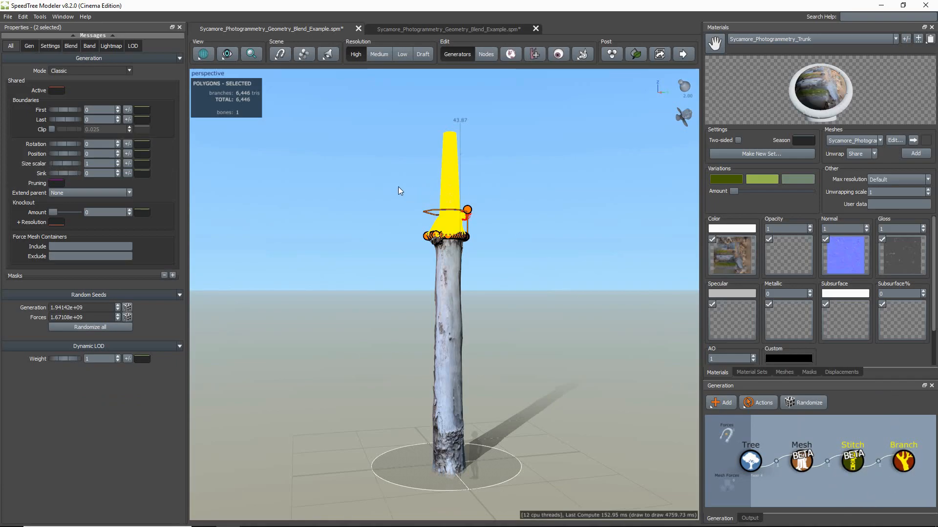
Lower the Stitch anchor to just above the trunk's knot and select the Stitch generator
left_click(226, 53)
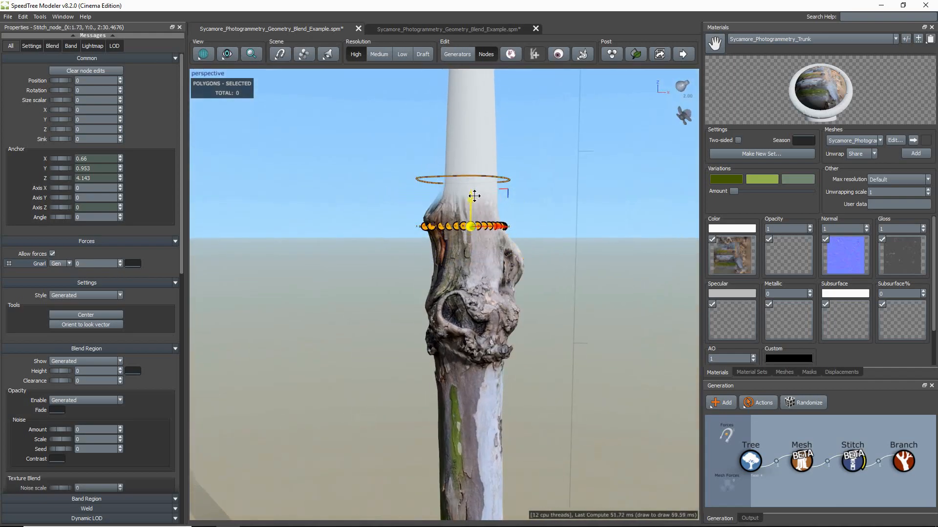
left_click_drag(474, 197, 473, 232)
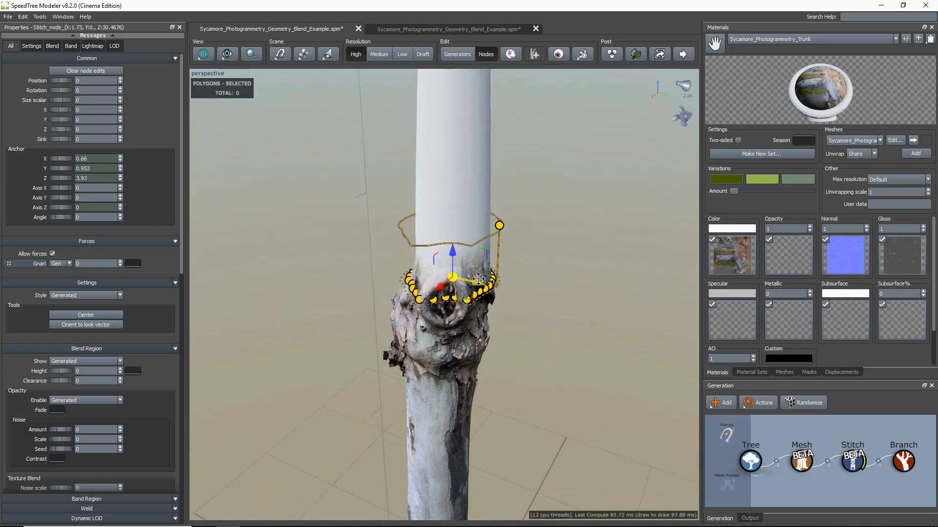
left_click_drag(479, 279, 610, 273)
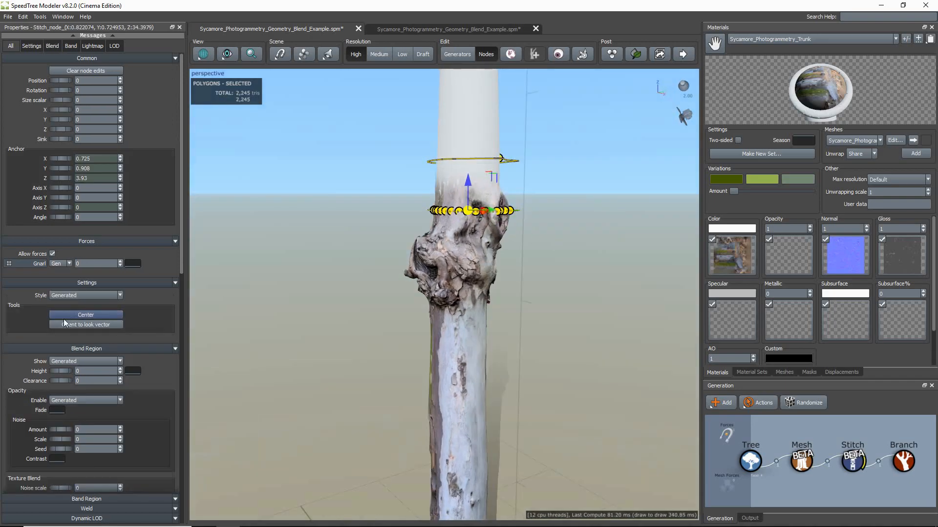
left_click(851, 459)
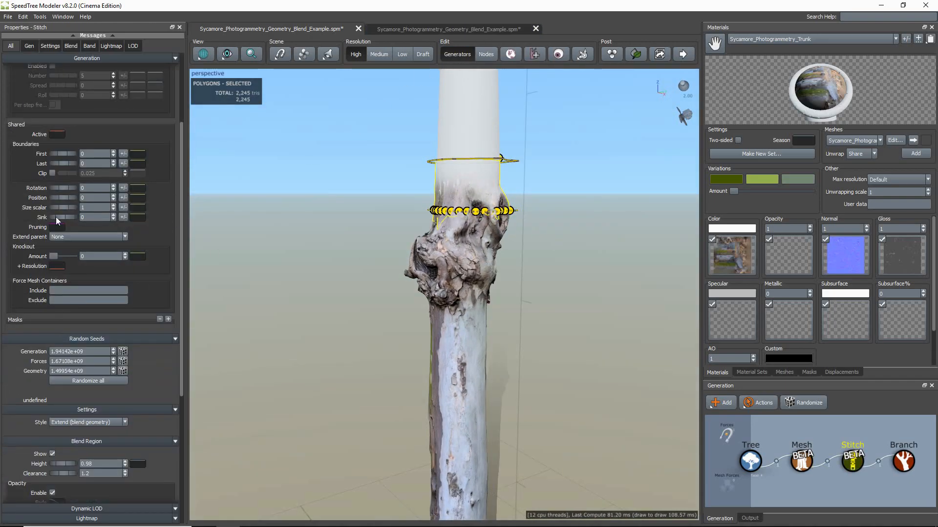
Set the Stitch blend region to Height 1.32 and Clearance 1.4 with added opacity noise
scroll("down", 3)
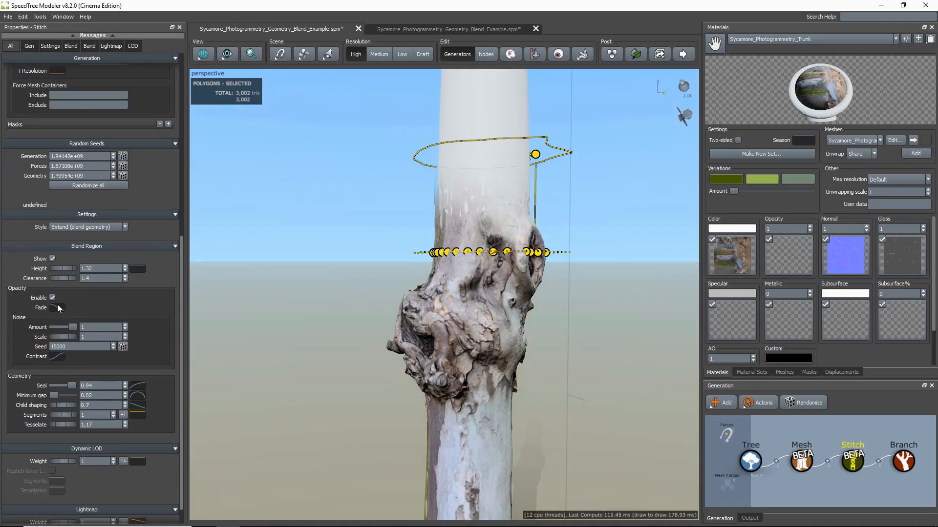
left_click(52, 298)
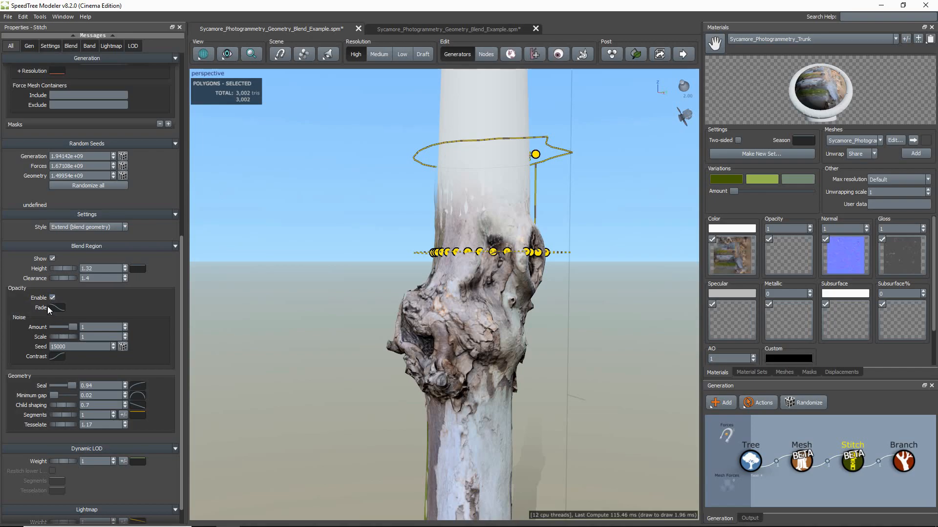
left_click(55, 307)
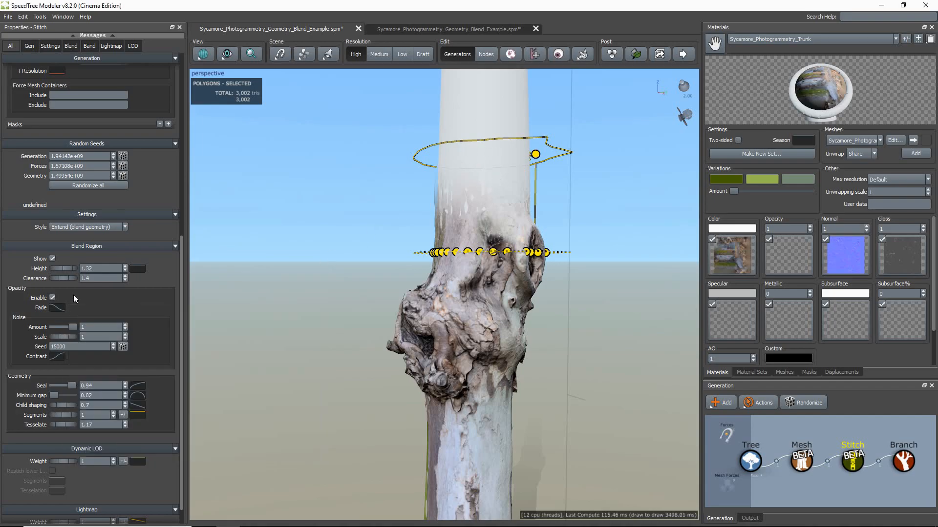
mouse_move(61, 297)
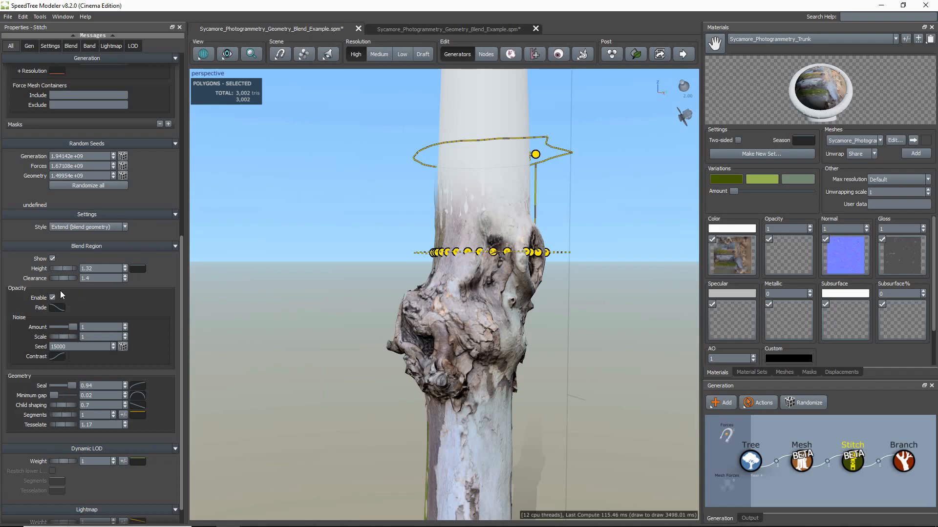
left_click_drag(63, 326, 52, 326)
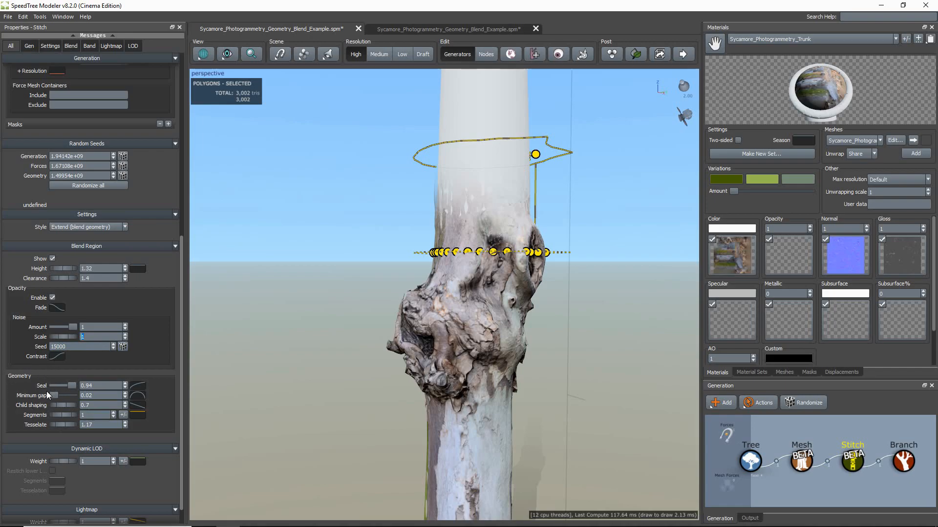
Set Stitch geometry to Seal 1, Minimum gap 0.2, Child shaping 2.18 and Tesselate 2.33
left_click_drag(62, 385, 50, 384)
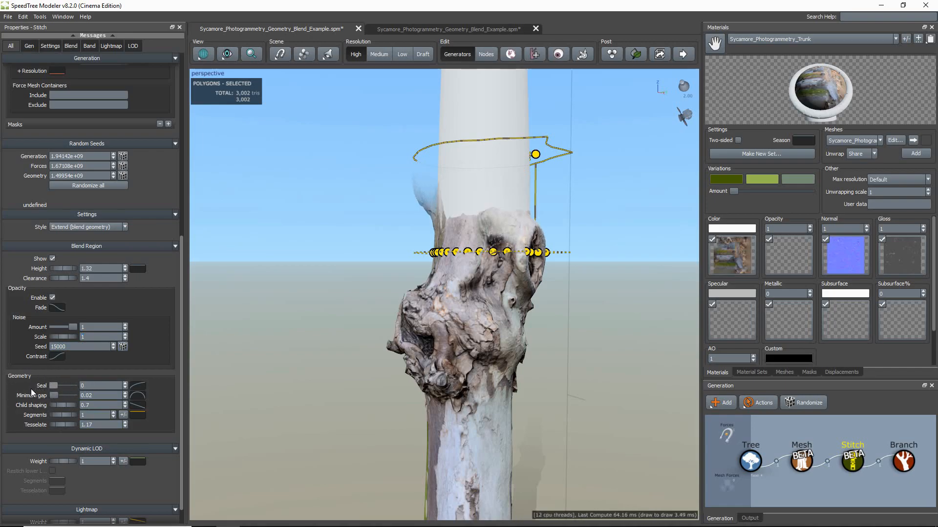
left_click_drag(54, 385, 76, 385)
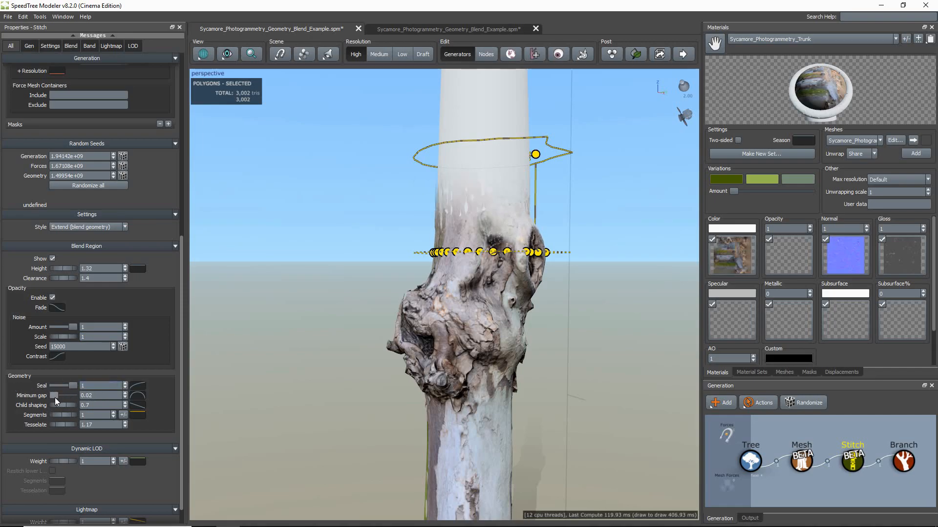
left_click_drag(54, 395, 76, 394)
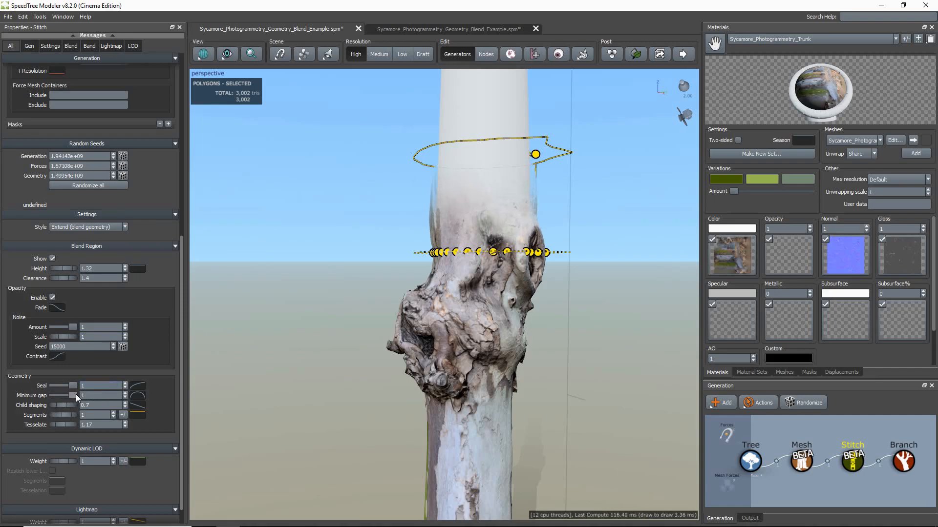
left_click_drag(78, 396, 51, 396)
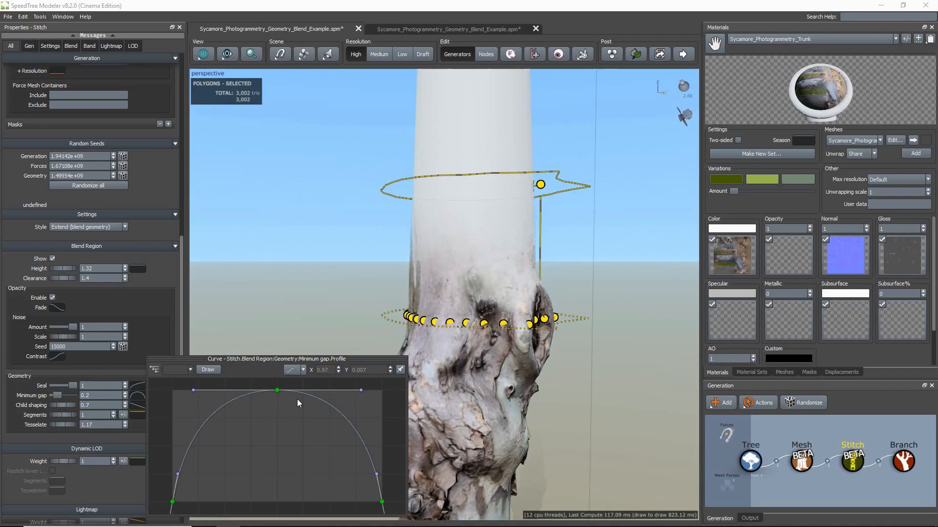
left_click_drag(276, 391, 282, 391)
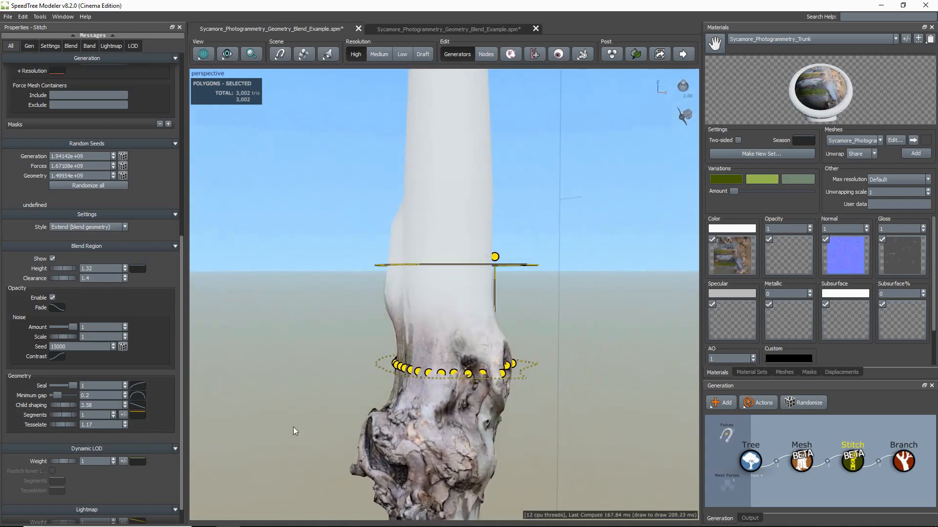
left_click(86, 404)
type("2.18")
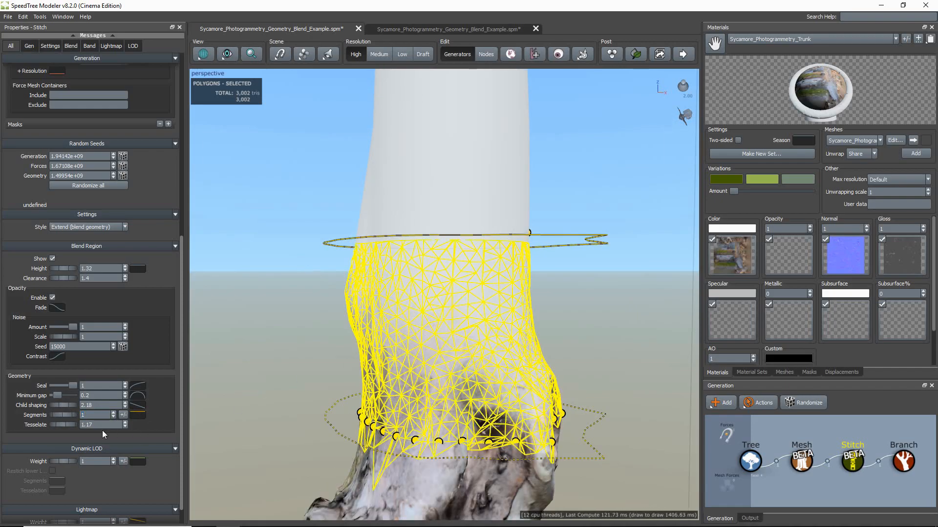
type("2.33")
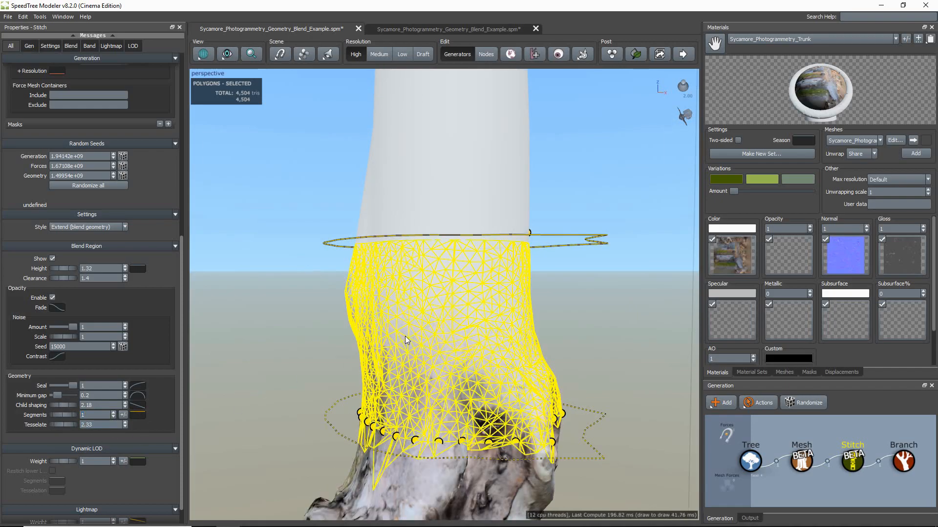
type("5")
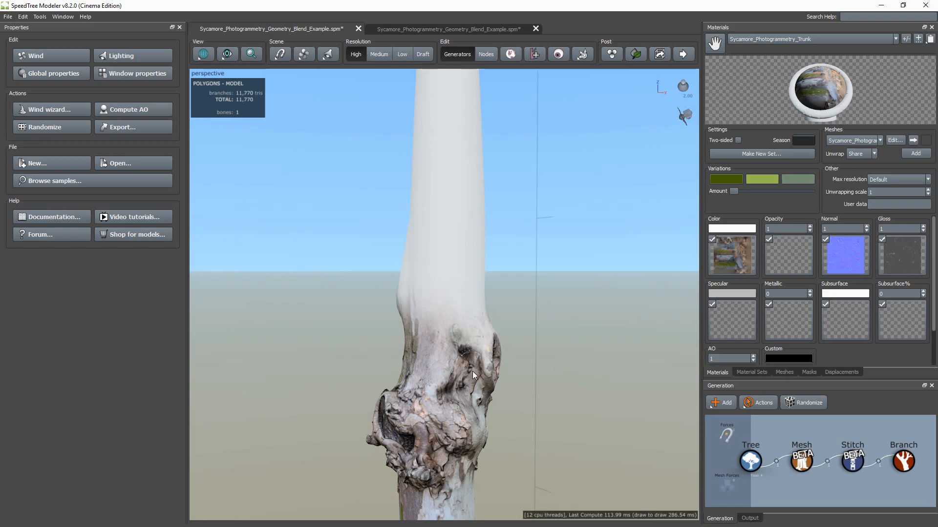
Set the Branch generator's material from Inherited to Branch_1, then return to the Stitch generator
left_click(902, 459)
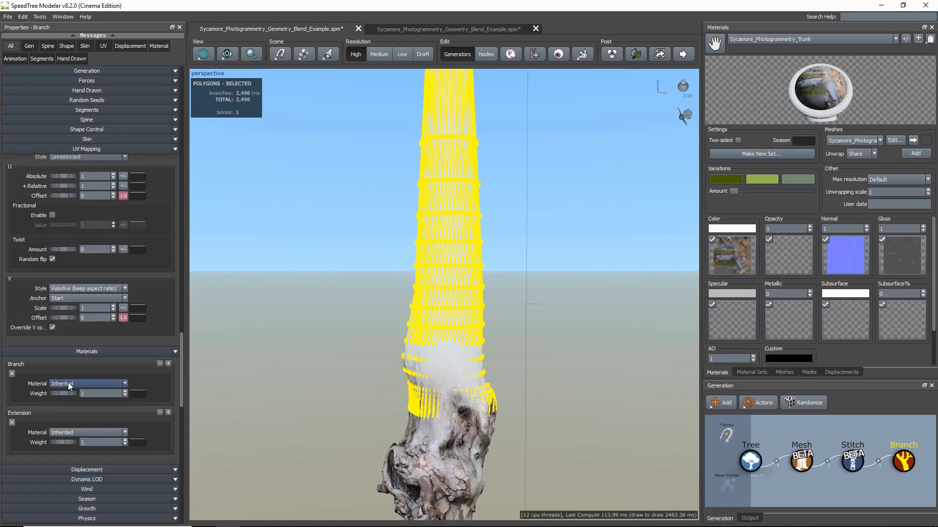
left_click(87, 383)
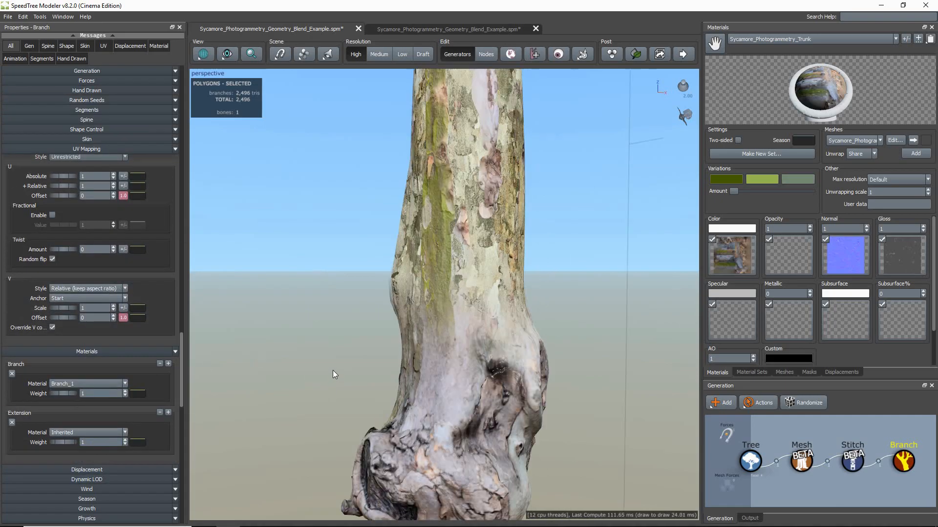
left_click(851, 460)
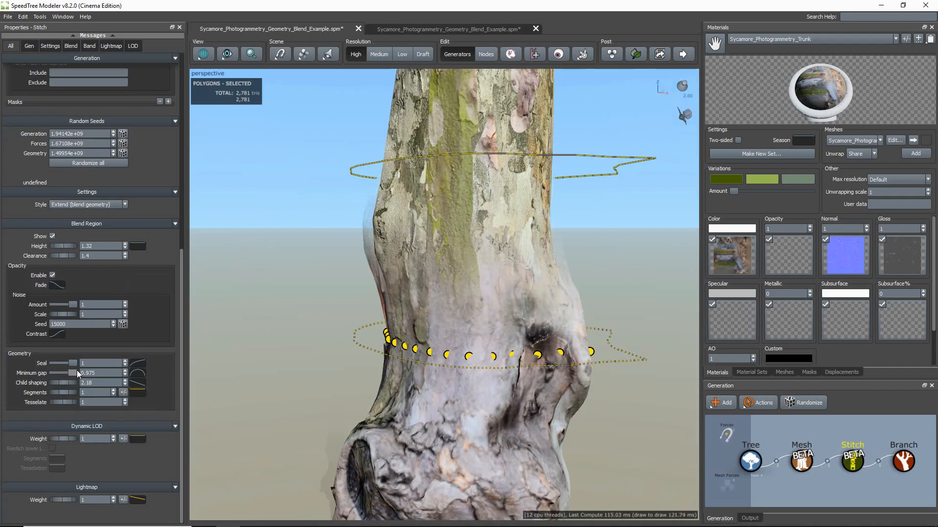
Lower the Stitch minimum gap to 0.175 and child shaping to 1.74, showing the Opacity Fade curve
left_click_drag(78, 372, 60, 372)
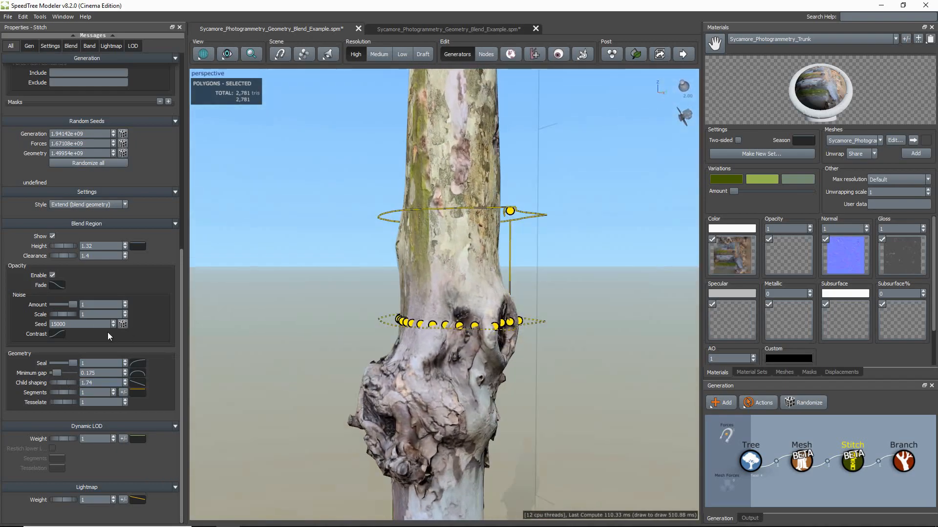
left_click(59, 285)
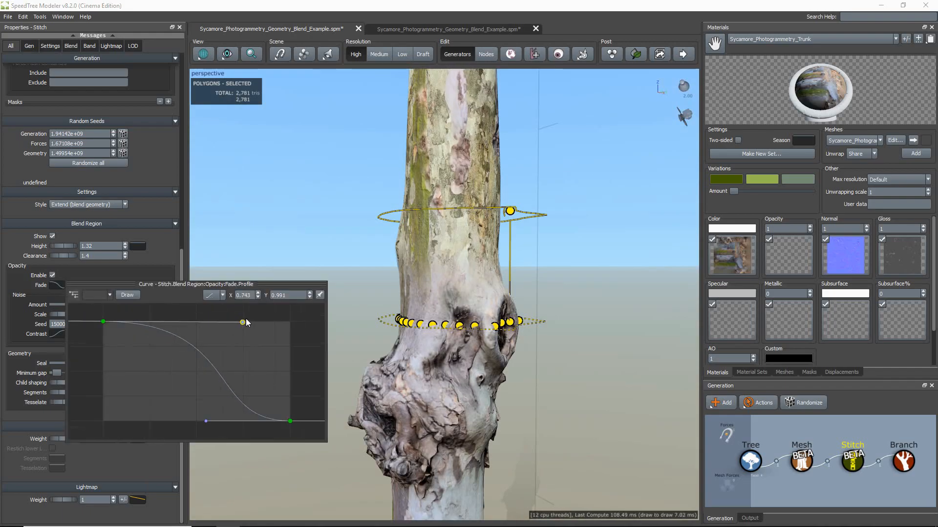